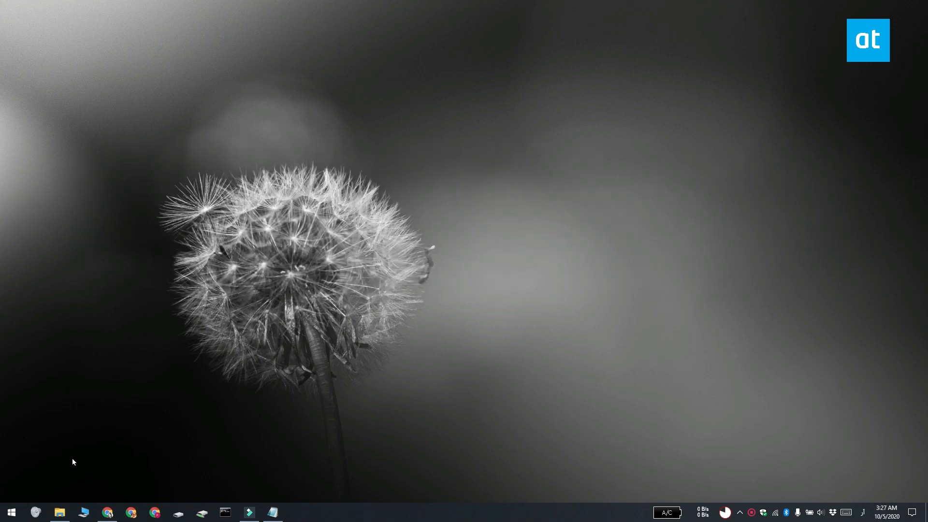
mouse_move(67, 506)
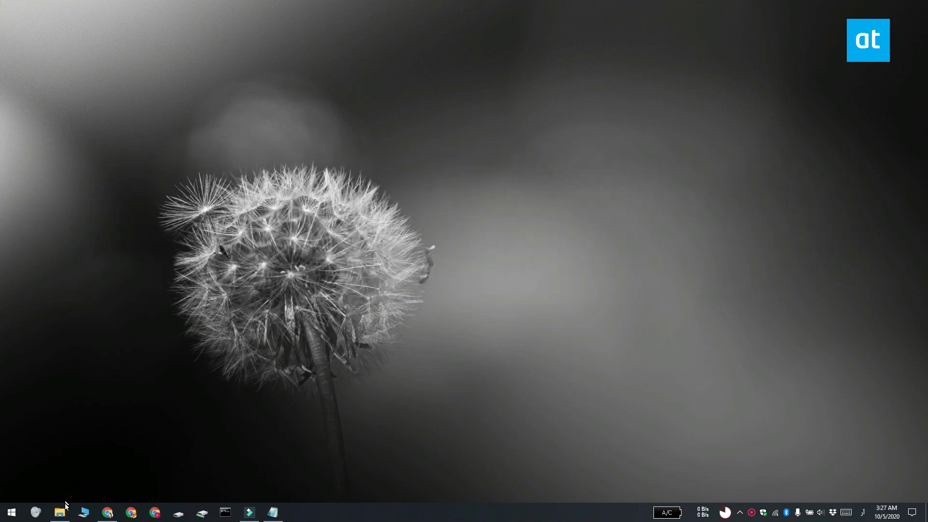
Browse the Wallpapers folder's 549 images in large-thumbnail view.
left_click(59, 512)
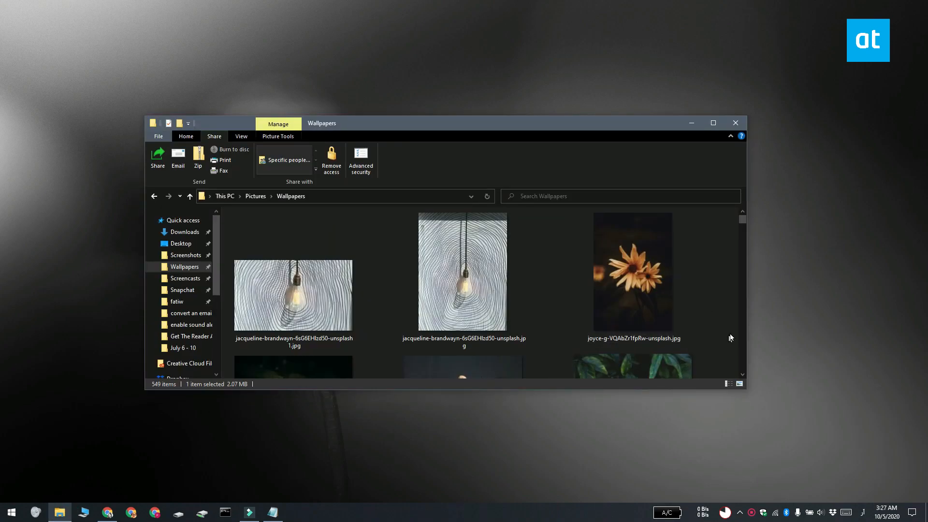
scroll("down", 3)
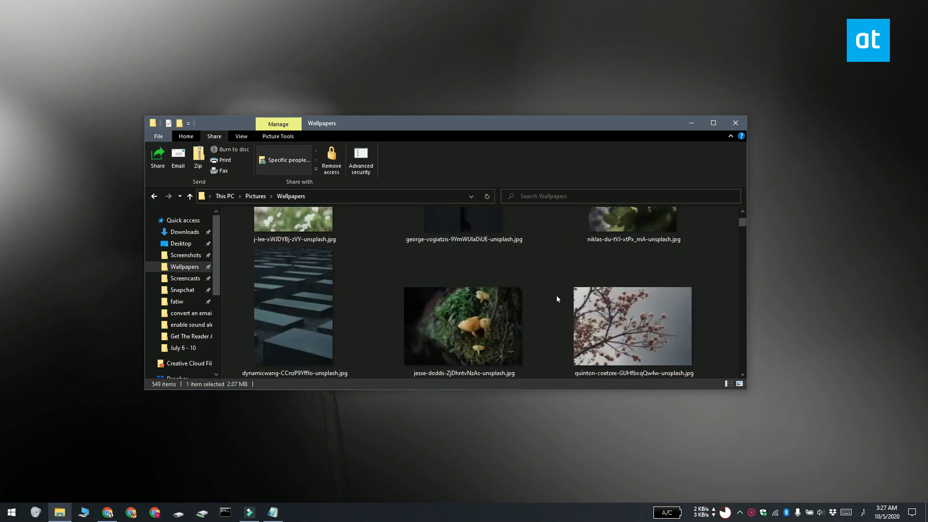
scroll("down", 3)
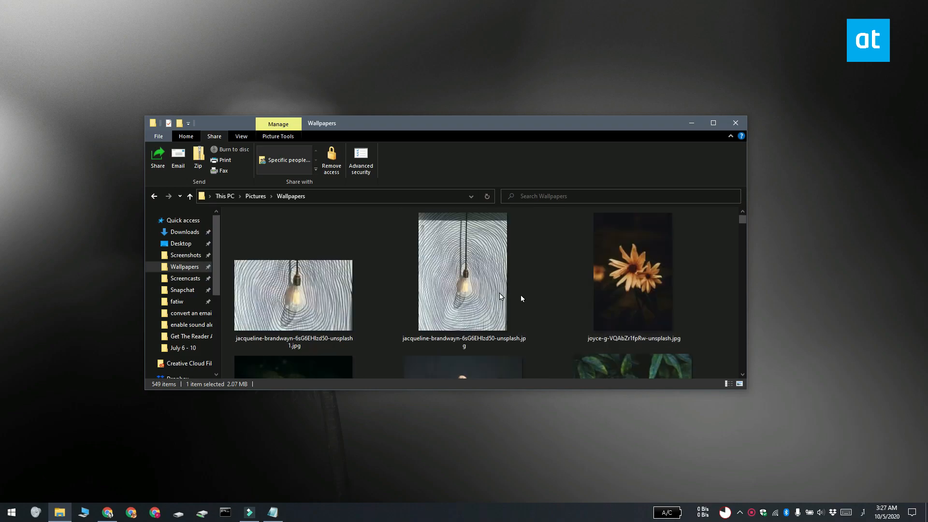
mouse_move(393, 404)
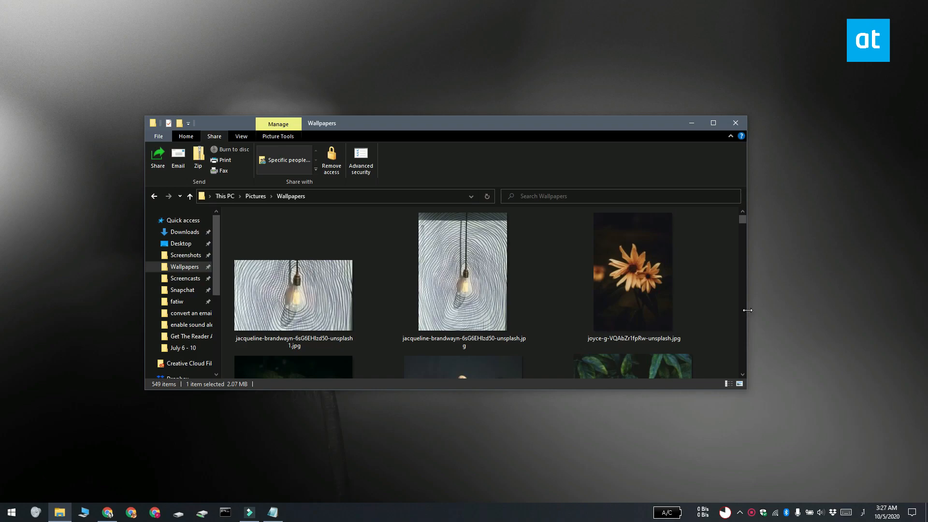
Switch the Screenshots folder's 631 files to the List layout.
left_click(186, 254)
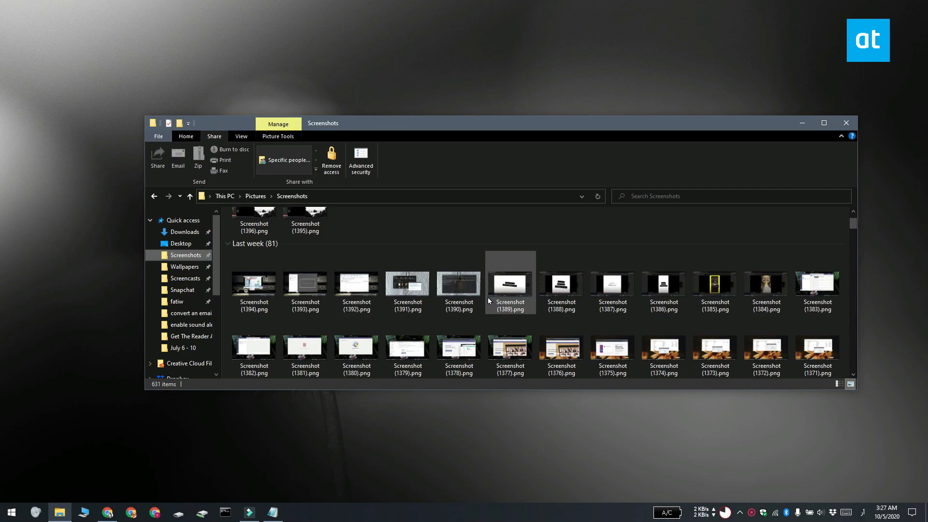
left_click(241, 136)
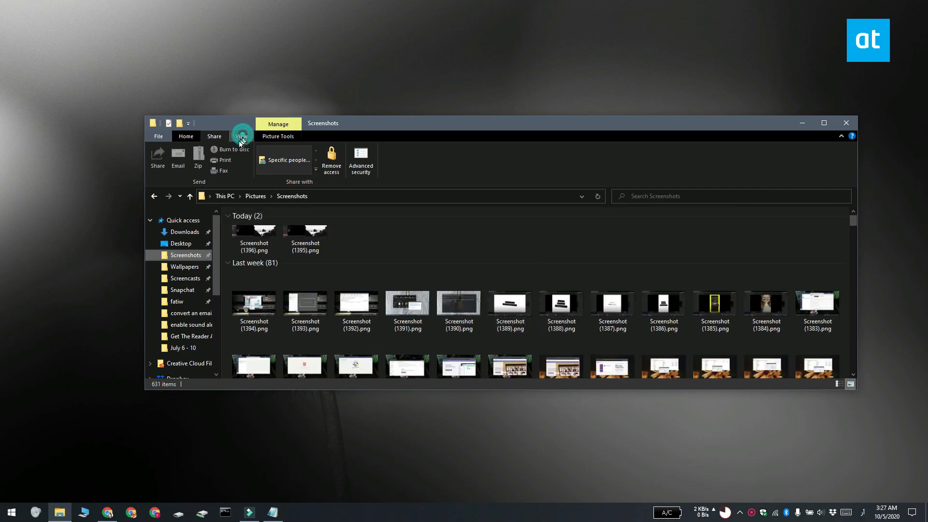
left_click(241, 137)
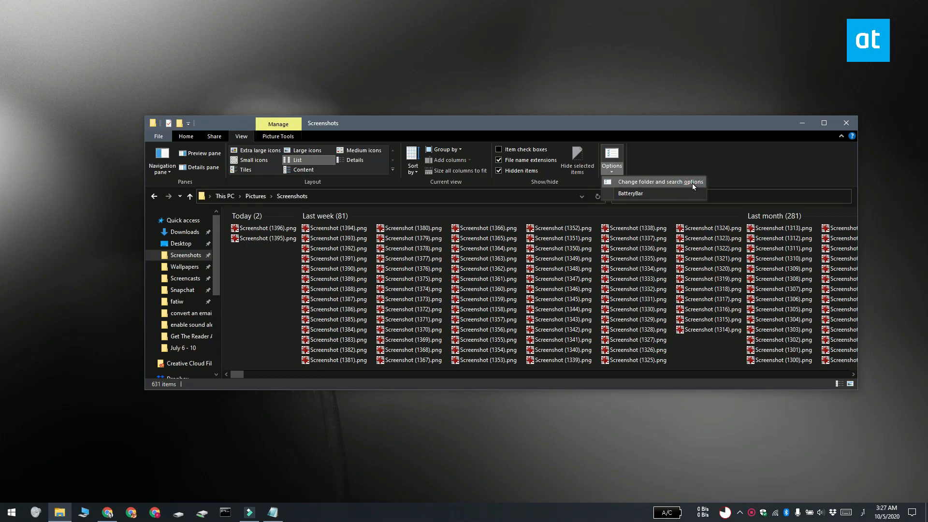
Apply the List layout to all picture folders via Apply to Folders, then check Wallpapers.
left_click(658, 182)
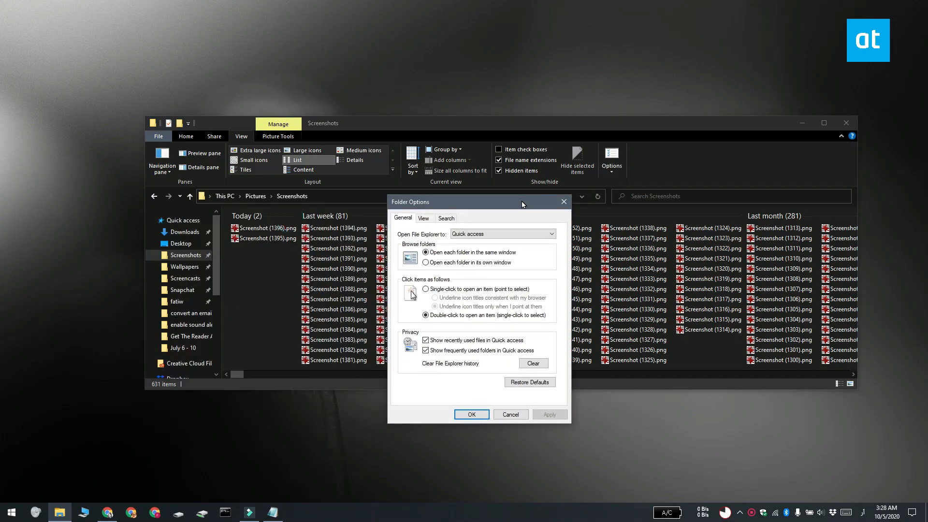
left_click(423, 217)
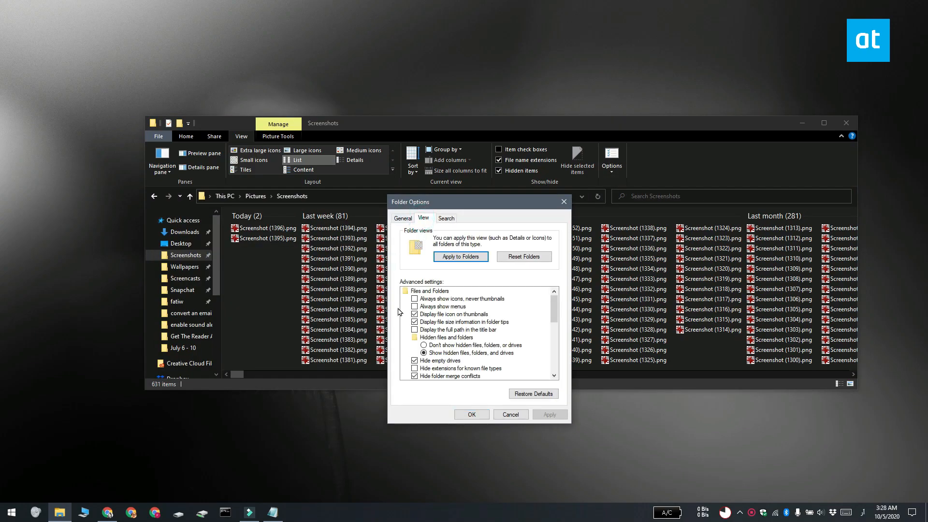
left_click(460, 256)
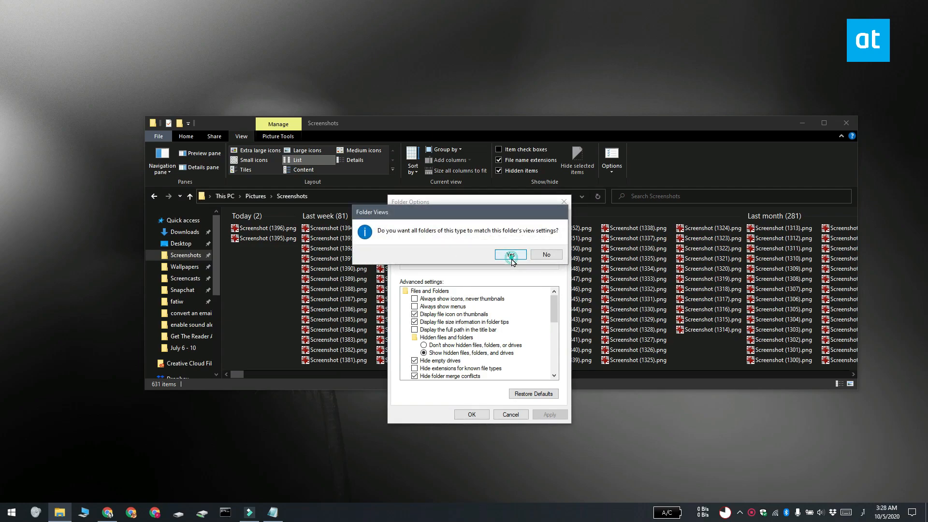
left_click(507, 254)
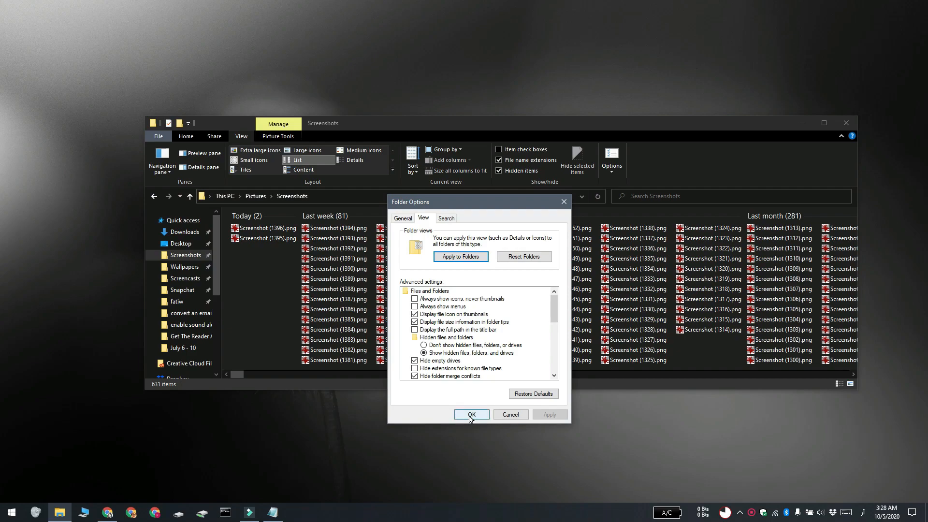
left_click(471, 415)
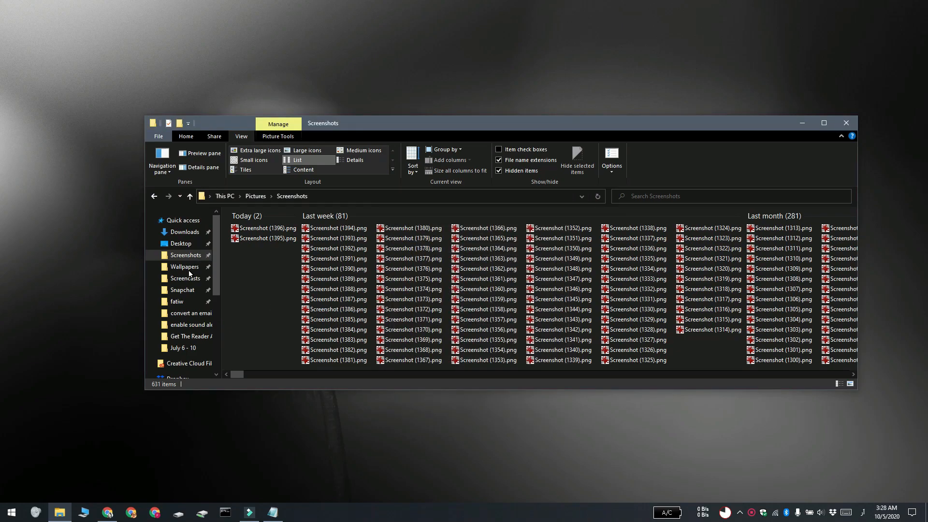
left_click(184, 267)
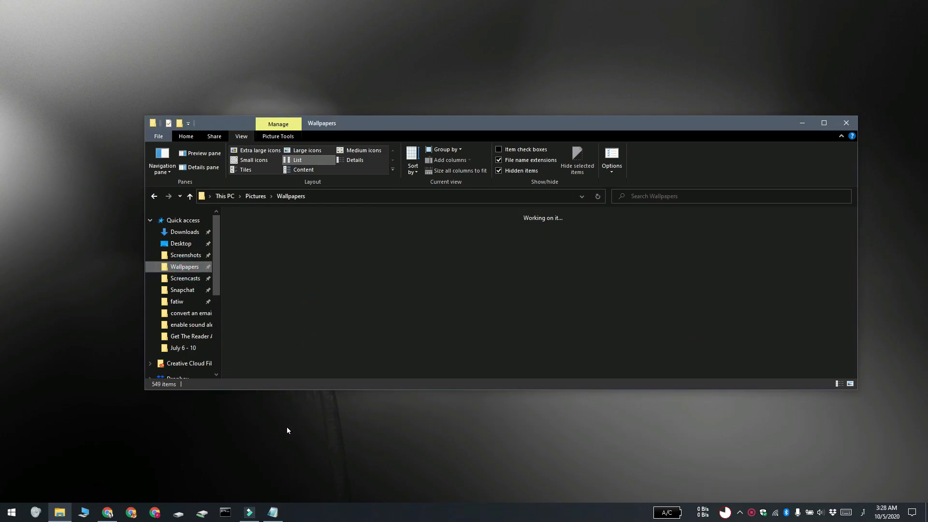